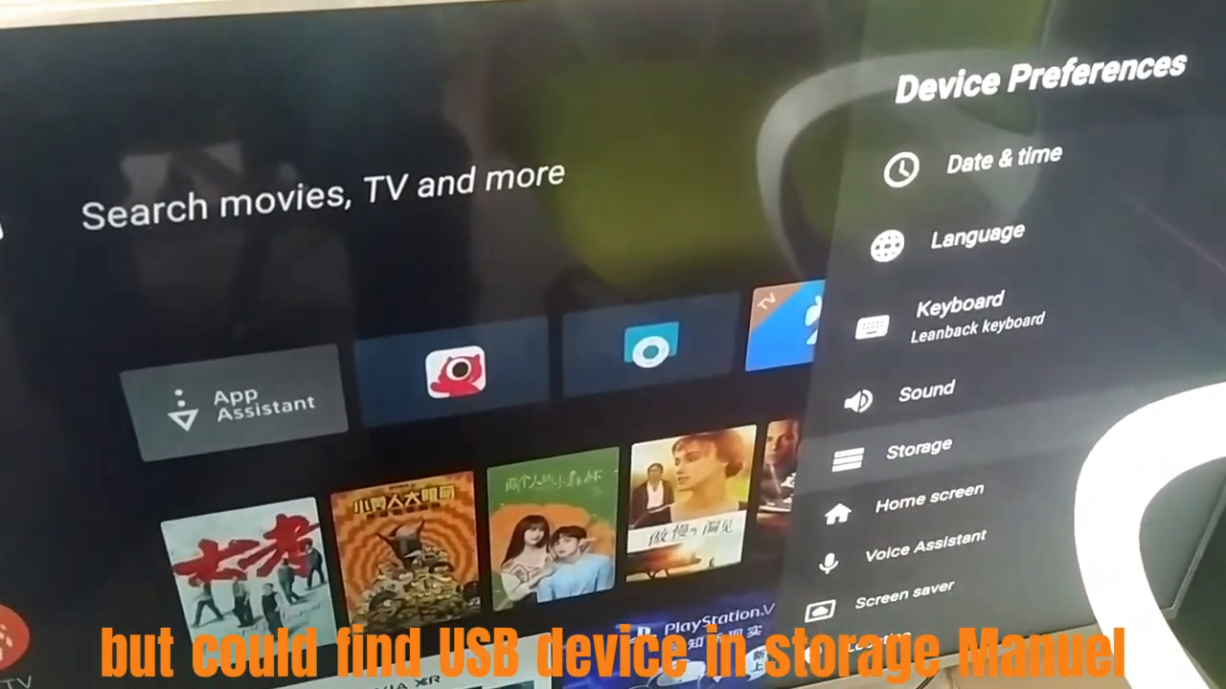
# Step: Select Storage under Device Preferences to look for the USB drive
pyautogui.click(912, 447)
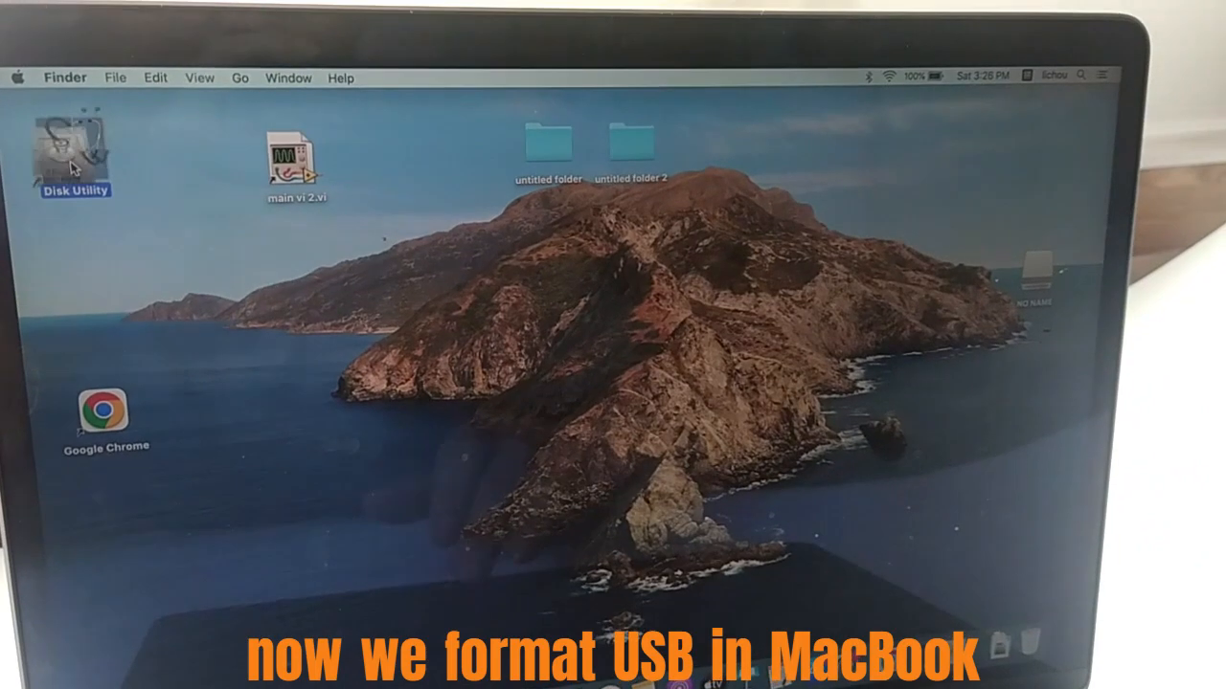
# Step: Launch Disk Utility and open the Erase options for the 31.65 GB NO NAME drive
pyautogui.doubleClick(73, 154)
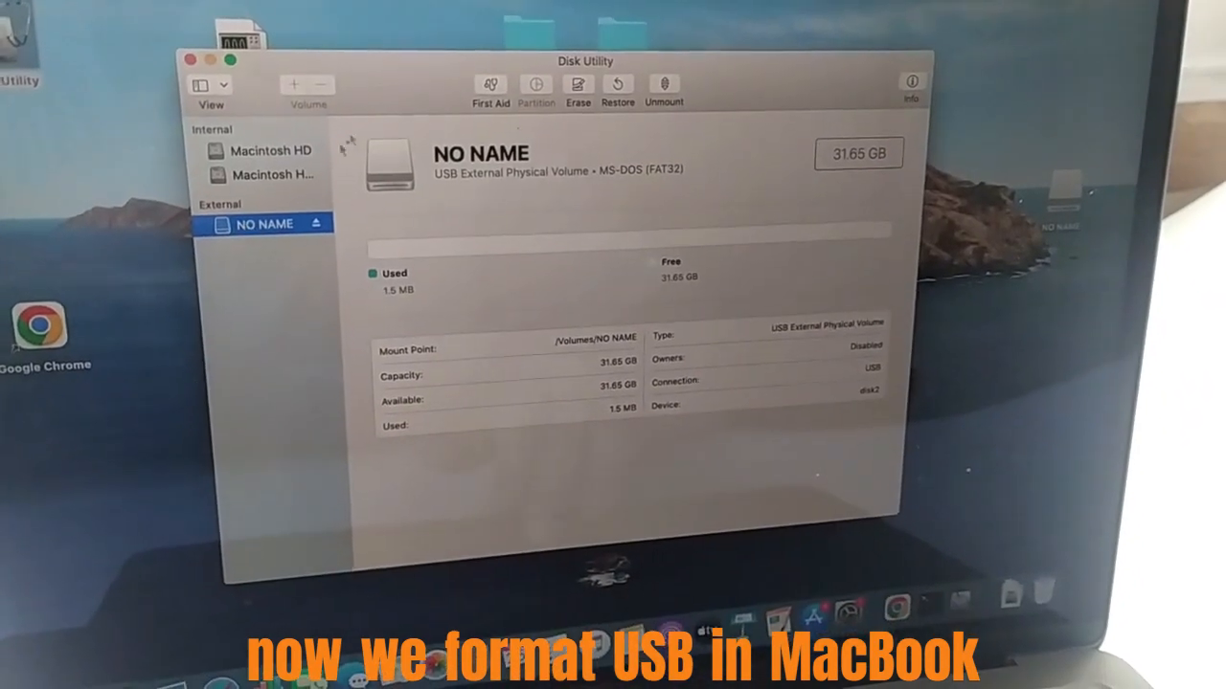
pyautogui.click(577, 91)
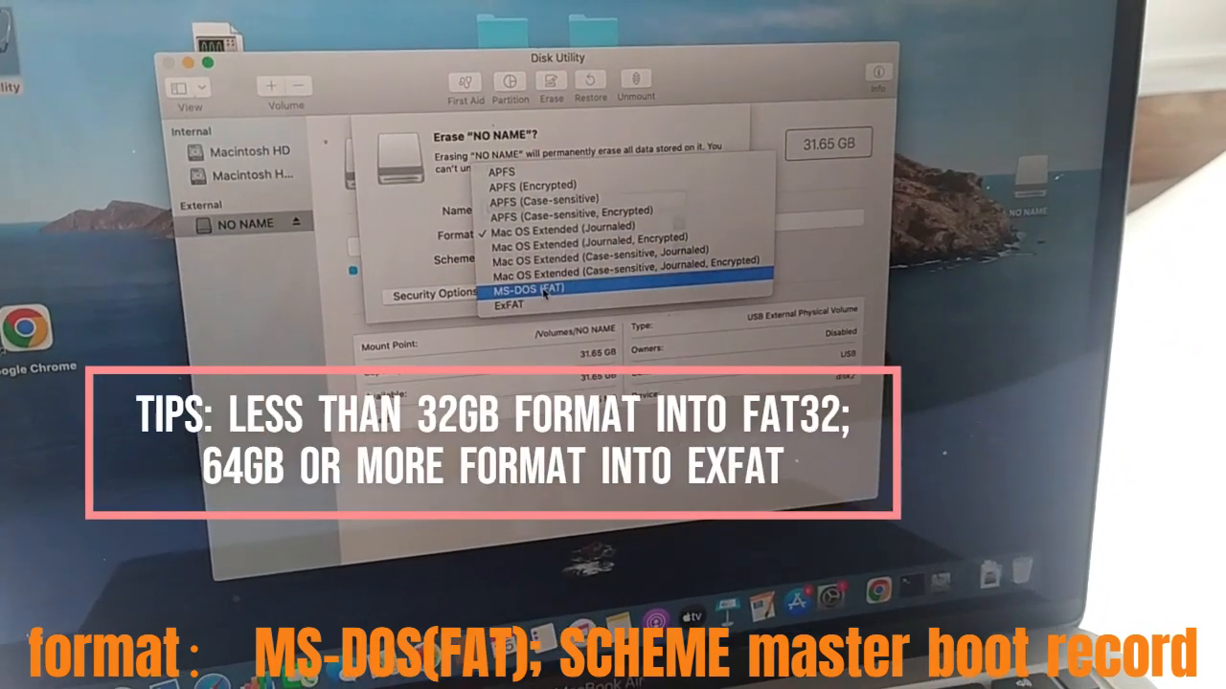
# Step: Erase NO NAME as MS-DOS (FAT) with Master Boot Record scheme
pyautogui.click(517, 288)
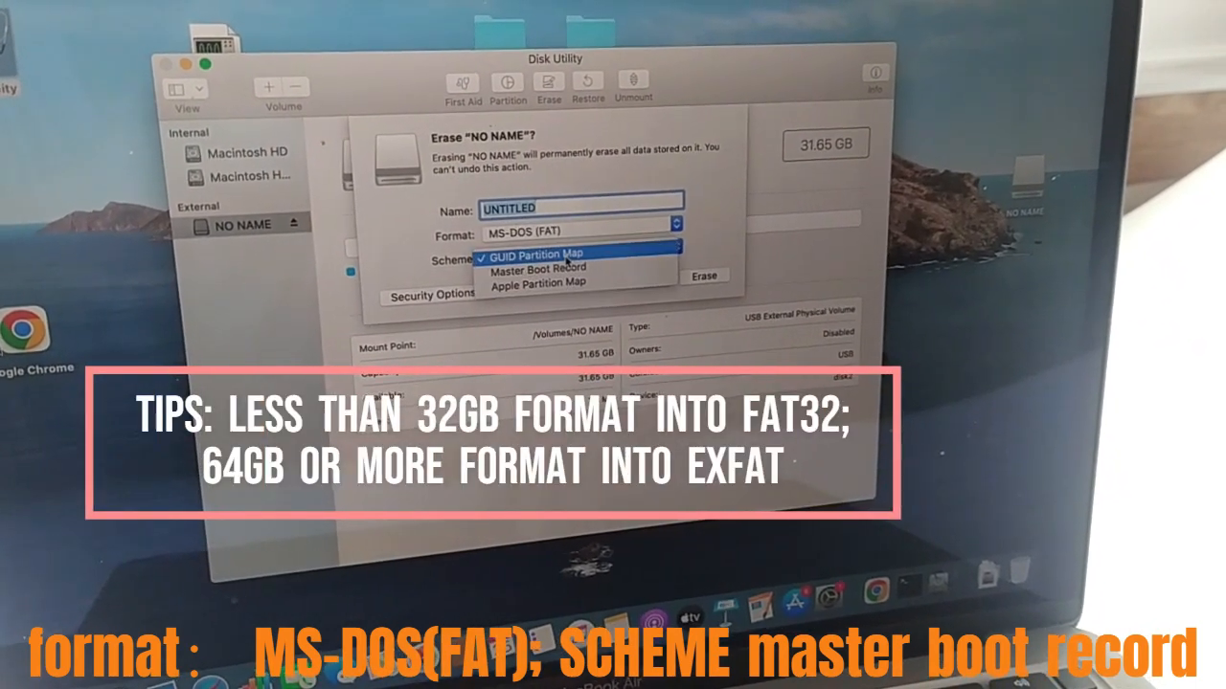
pyautogui.moveTo(543, 263)
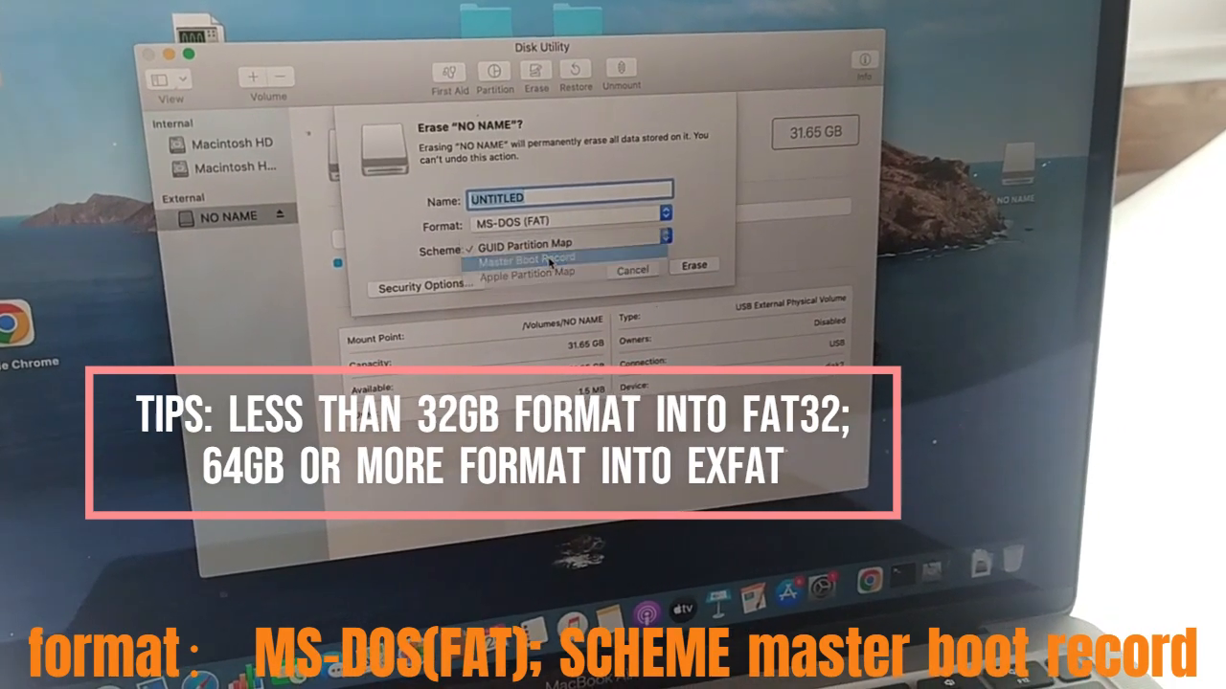
pyautogui.click(536, 259)
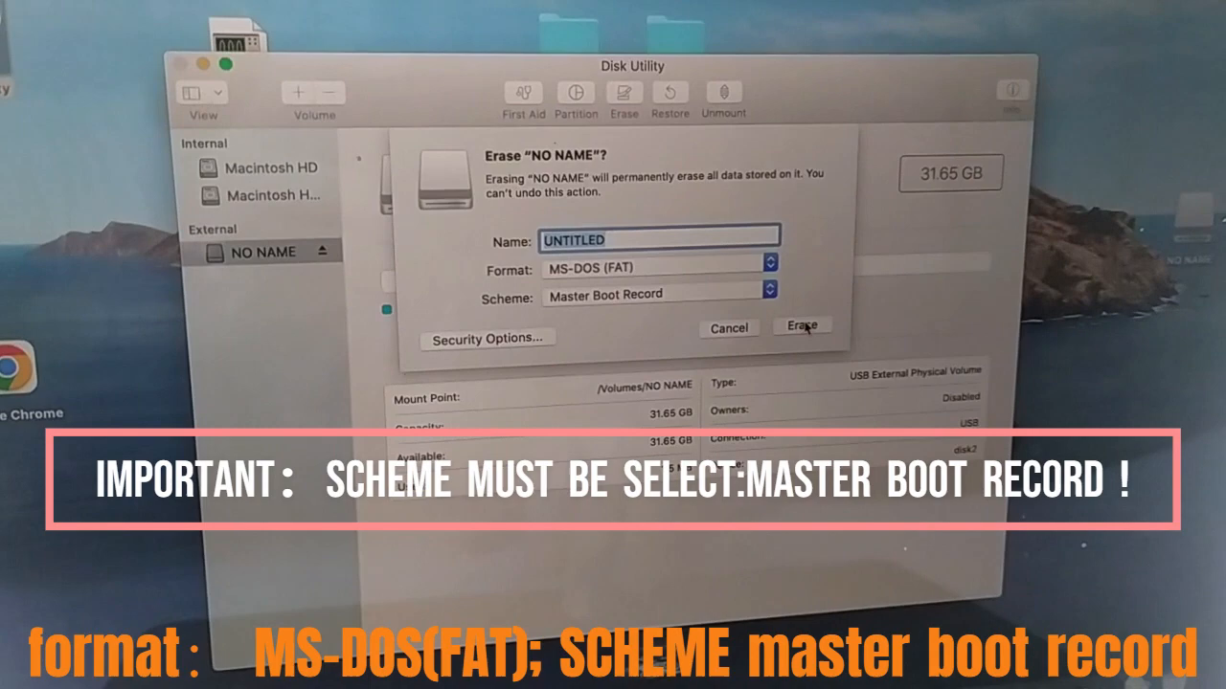
pyautogui.click(802, 327)
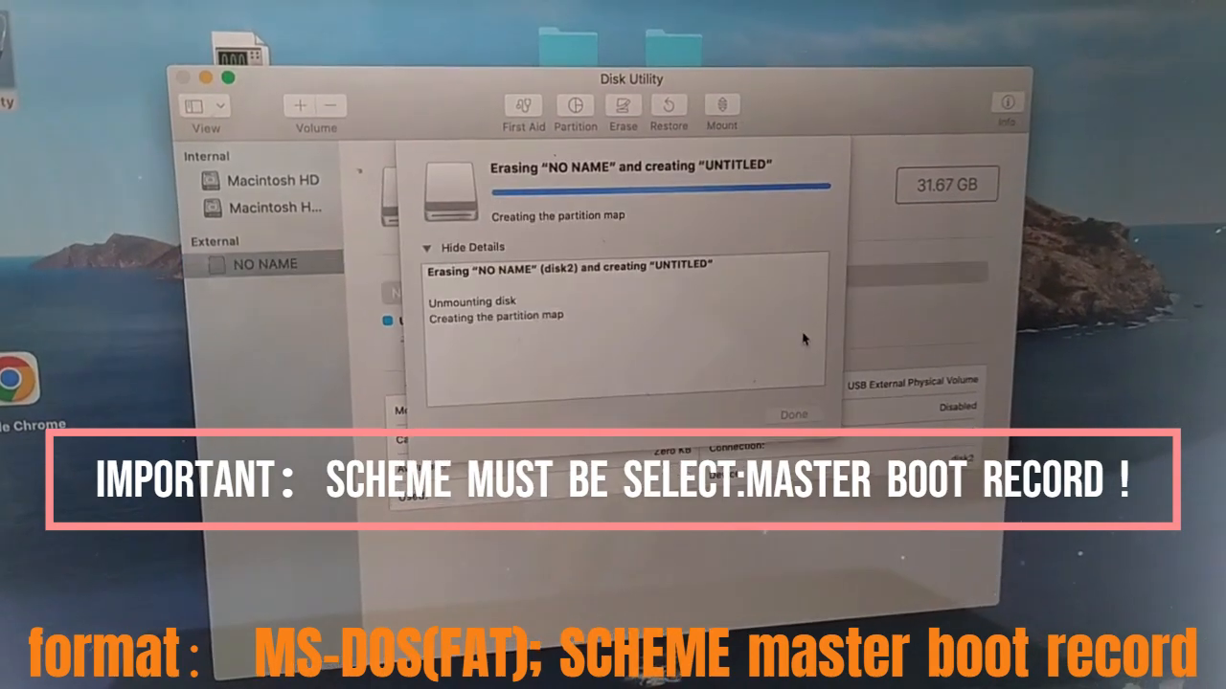